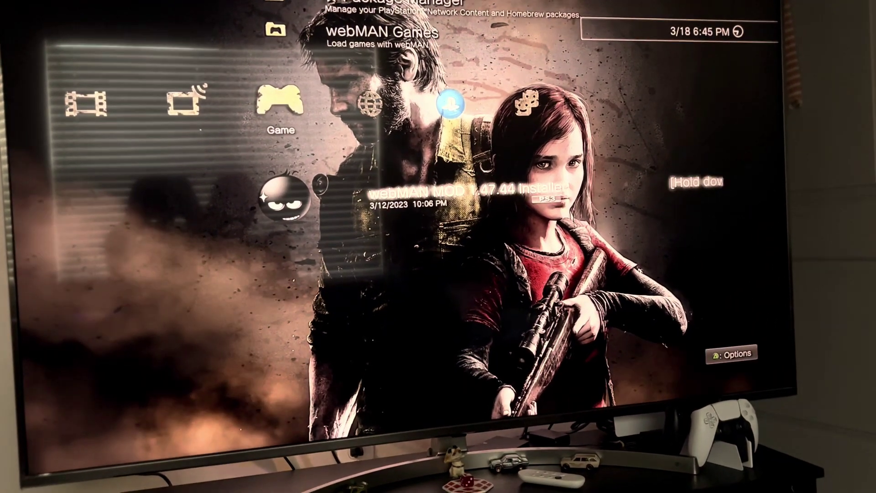
Reach the webMAN Games entry under Game on the XMB to list the ntfs0 PS3ISO titles.
key(Up)
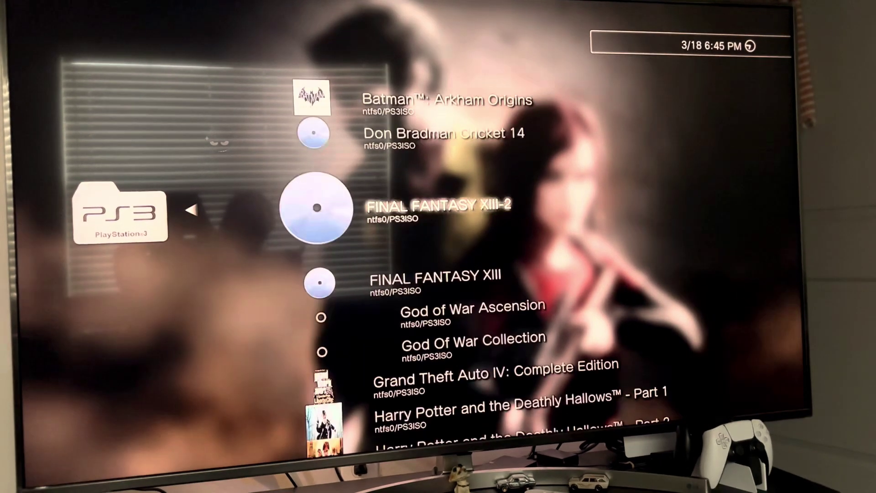
scroll(down, 3)
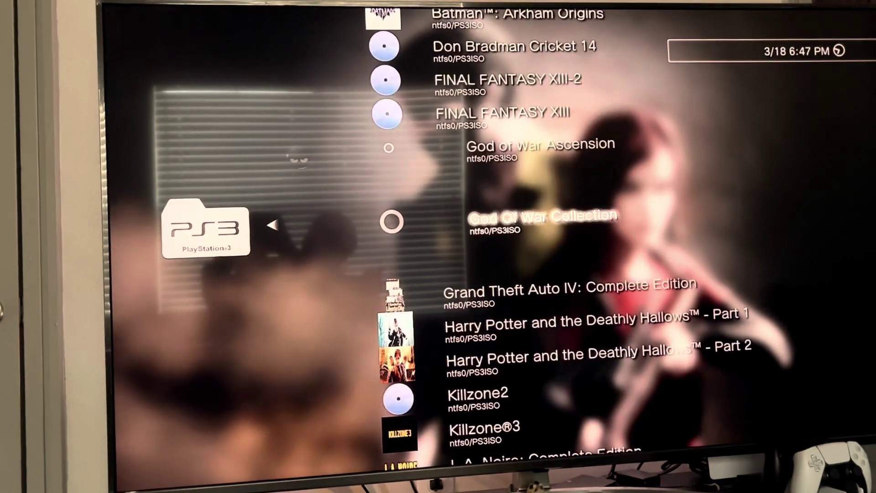
Scroll the ISO list from God Of War Collection down to highlight Killzone 3.
scroll(down, 3)
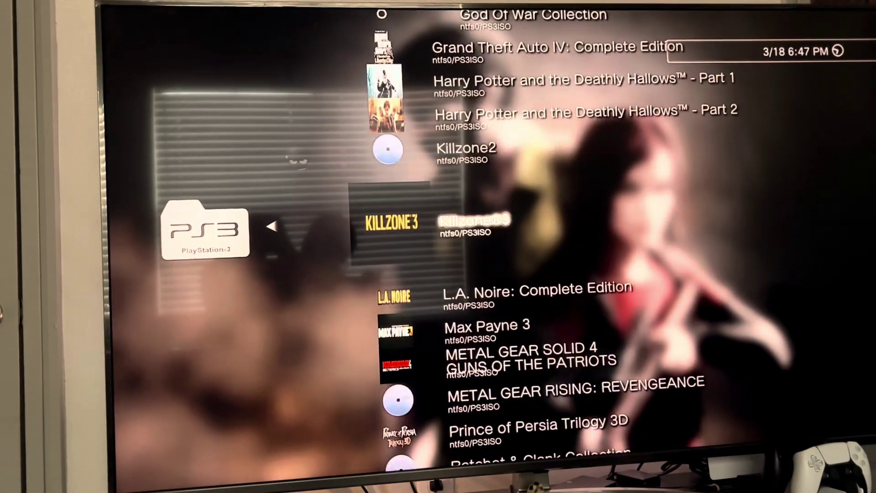